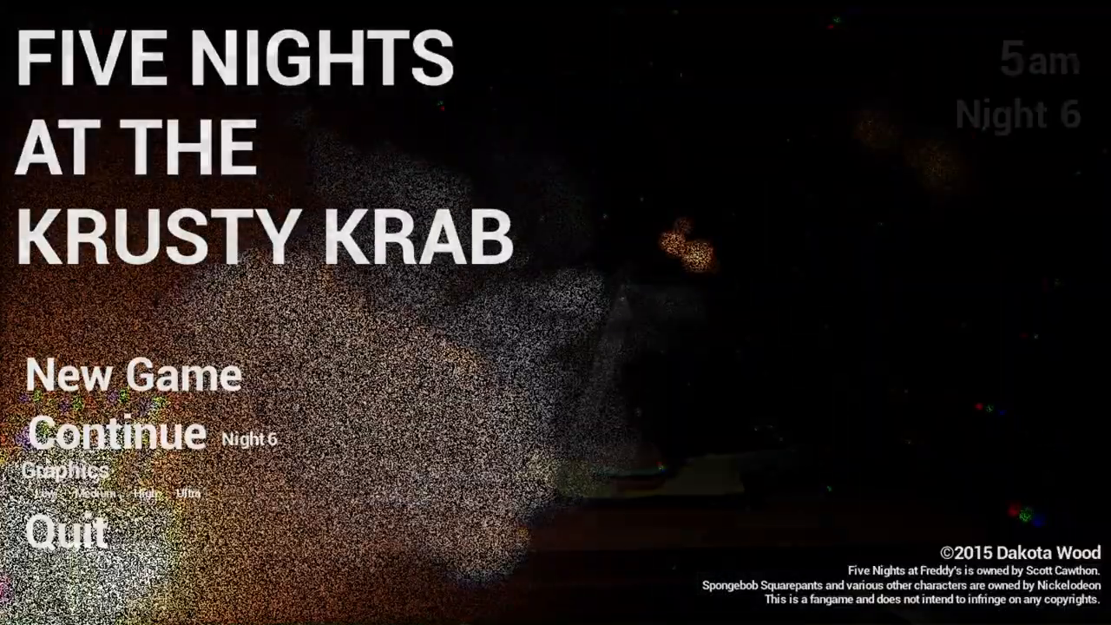
# Continue the saved Night 6 game and load into the office at 12am with 100 power
pyautogui.click(118, 432)
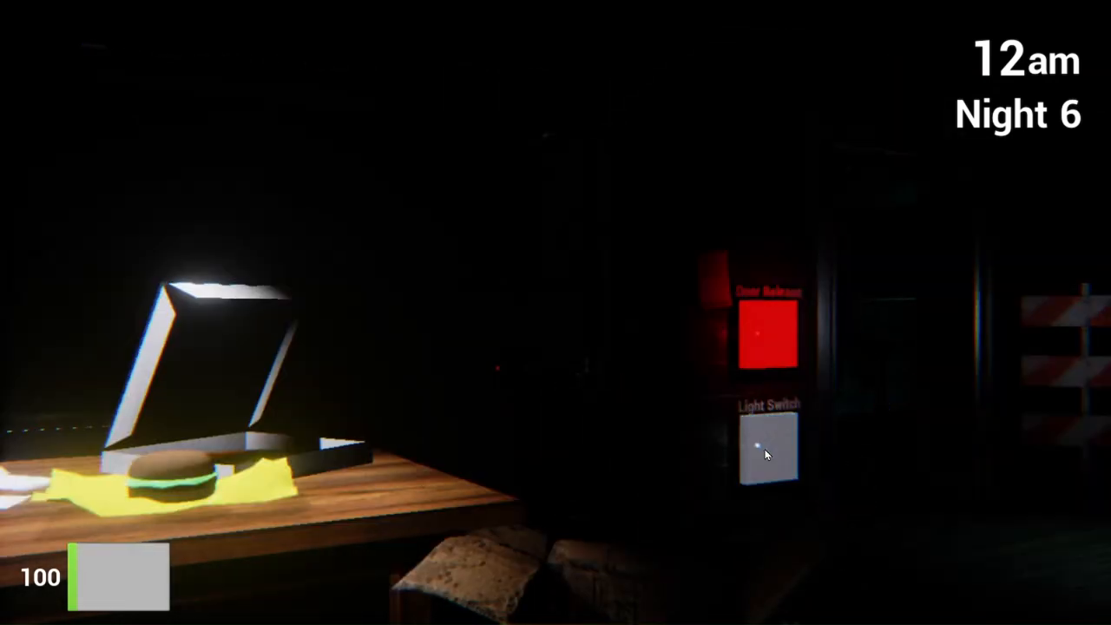
# View the camera feeds including the Right Stairs, then leave the cameras back to the office
pyautogui.click(767, 338)
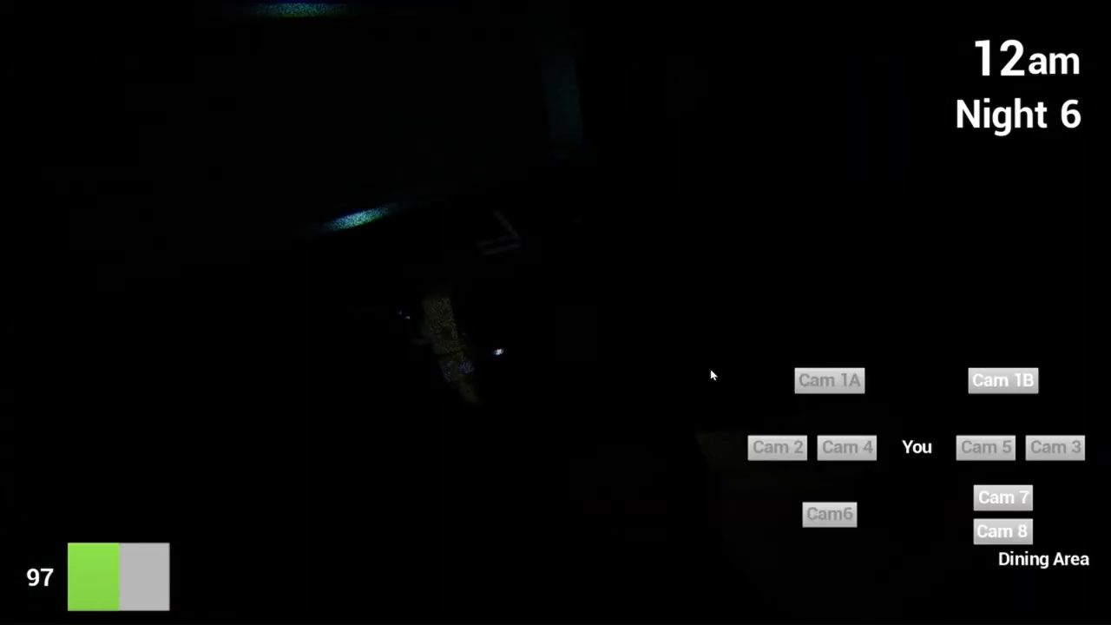
pyautogui.click(986, 448)
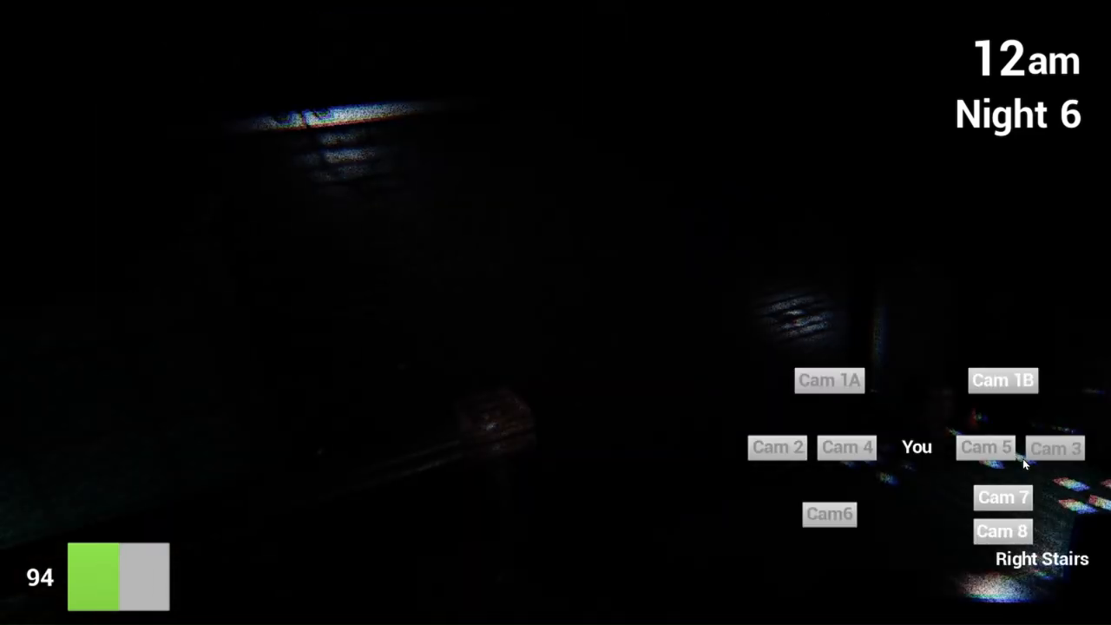
pyautogui.click(828, 514)
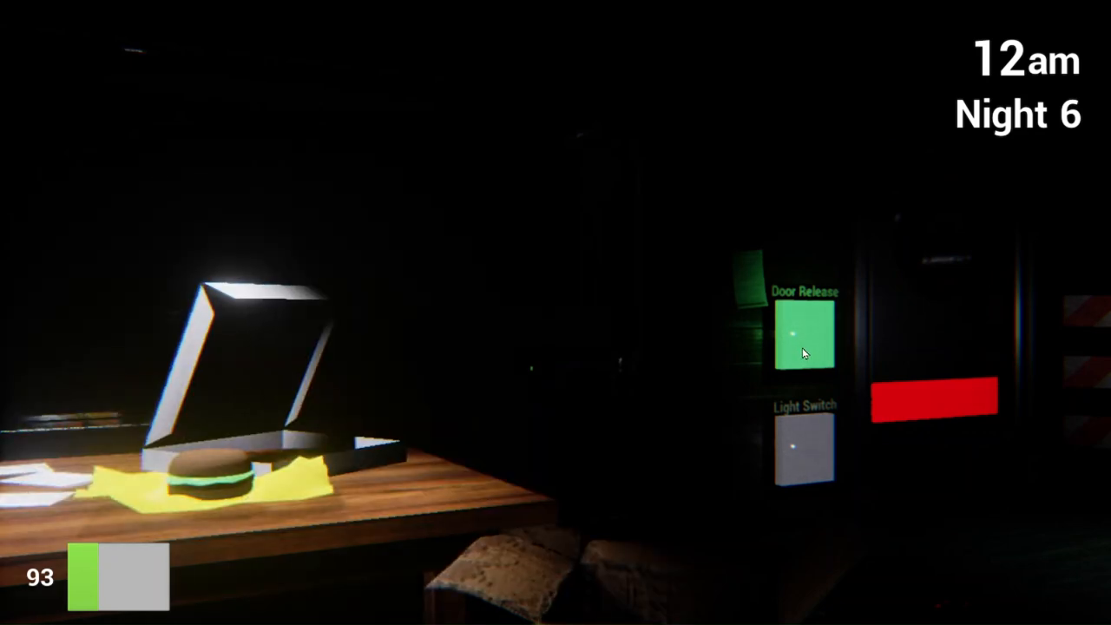
# Shut the door via Door Release, wait to 1am, then toggle it back open
pyautogui.click(802, 339)
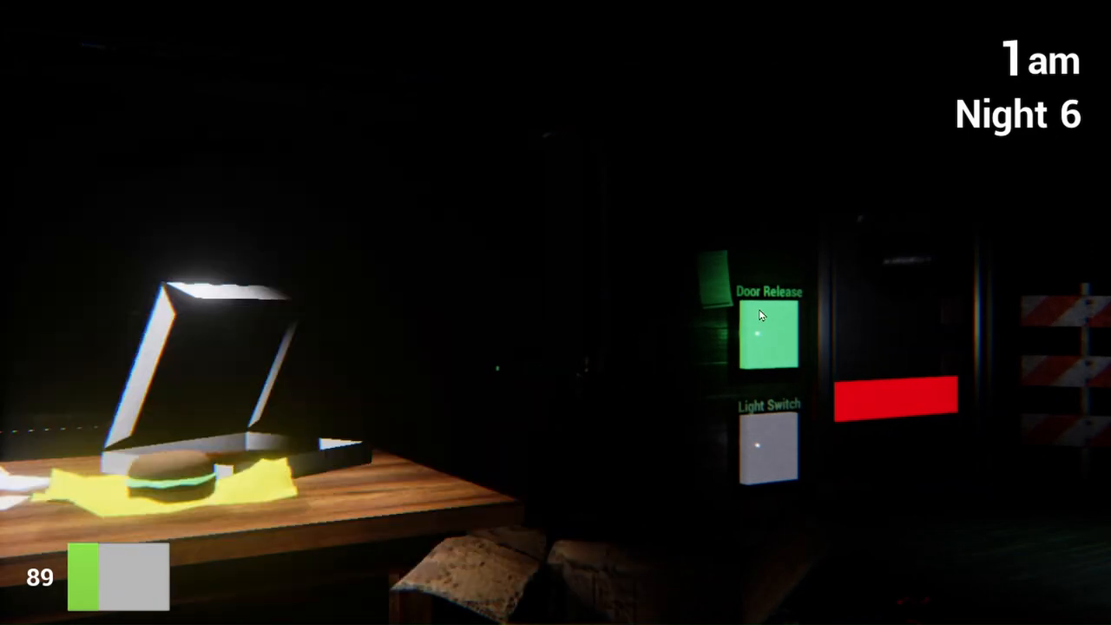
pyautogui.click(767, 336)
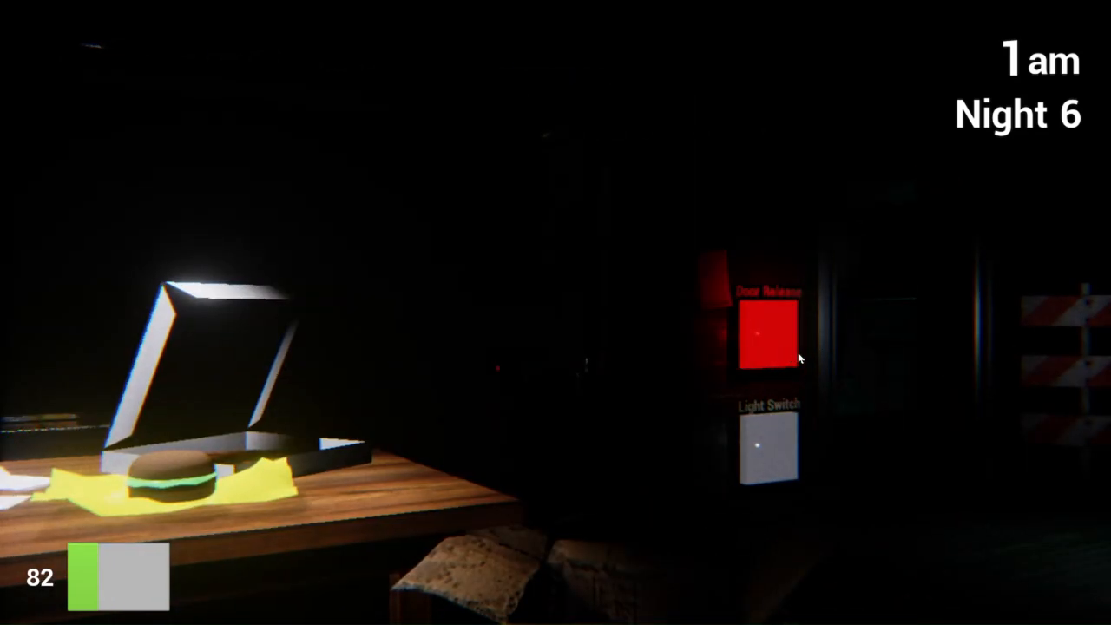
# Toggle Door Release shut and open twice as animatronics approach, reaching 2am at 74 power
pyautogui.click(767, 333)
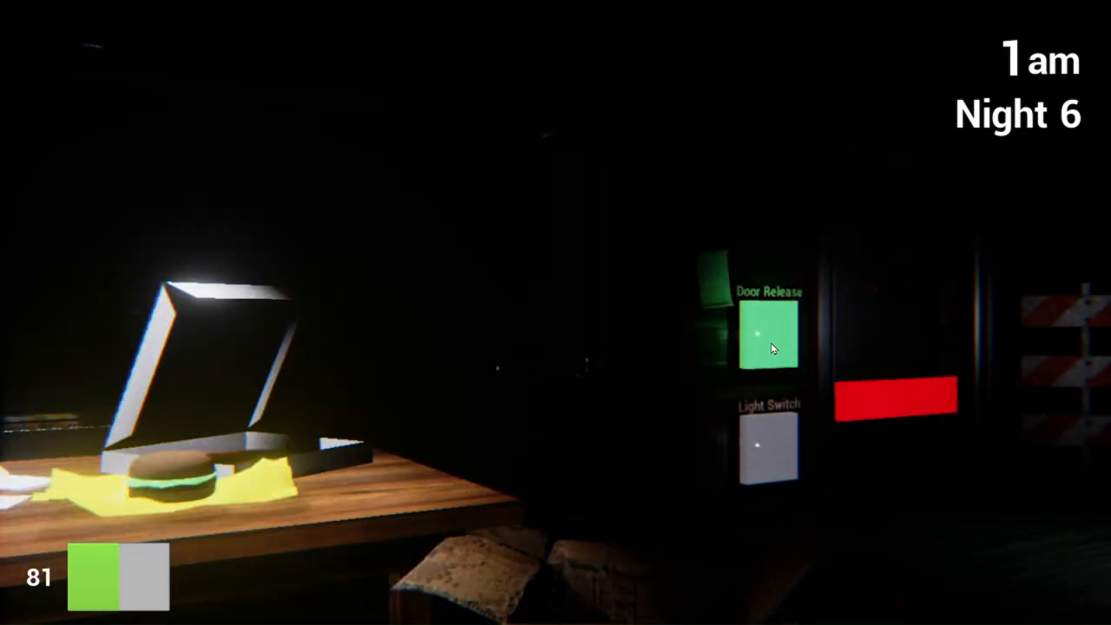
pyautogui.click(767, 334)
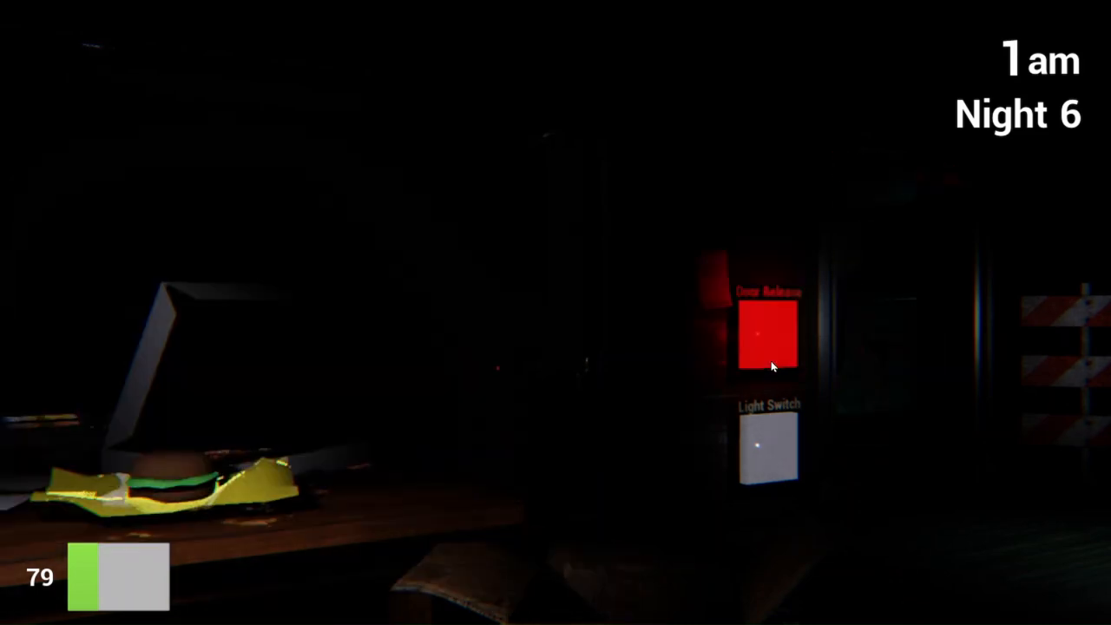
pyautogui.click(768, 333)
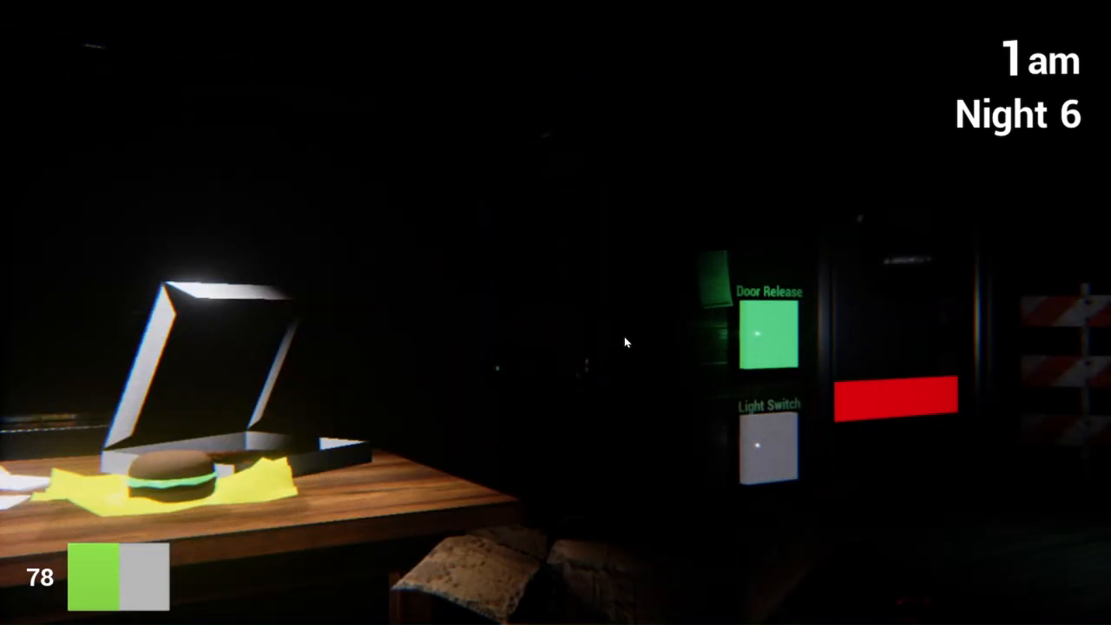
pyautogui.click(767, 333)
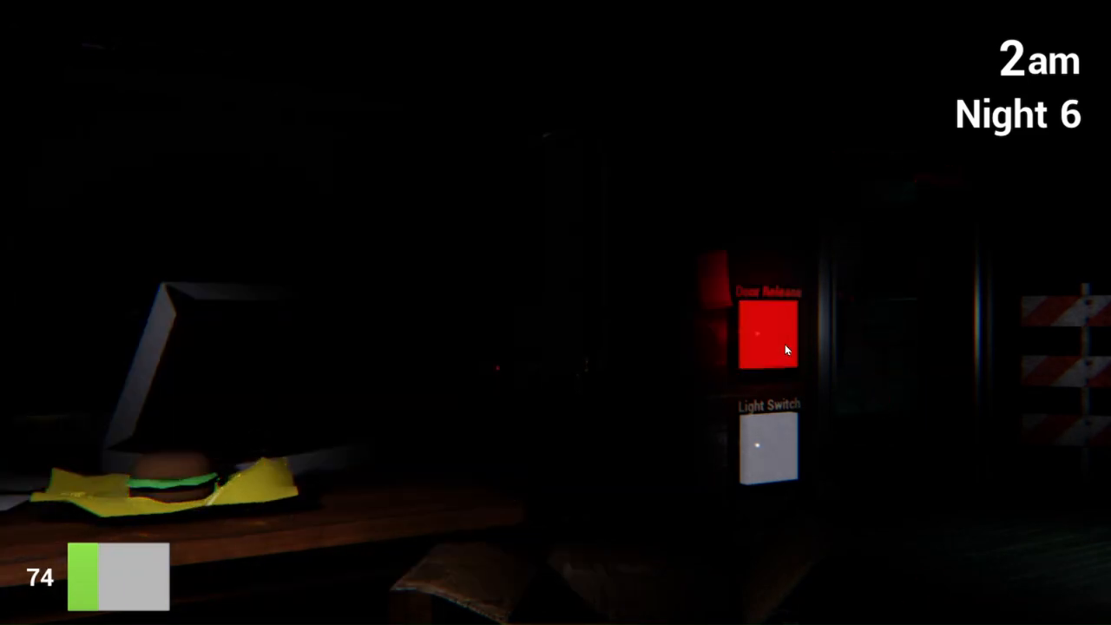
# Toggle Door Release shut and back open three times to fend off animatronics through 3am
pyautogui.click(767, 333)
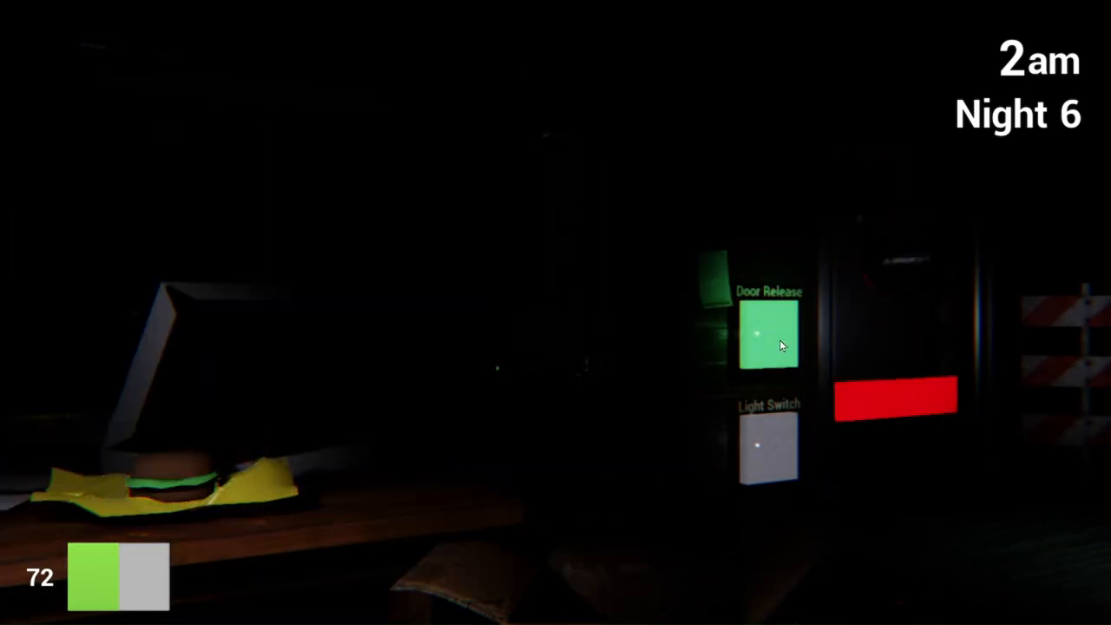
pyautogui.click(767, 339)
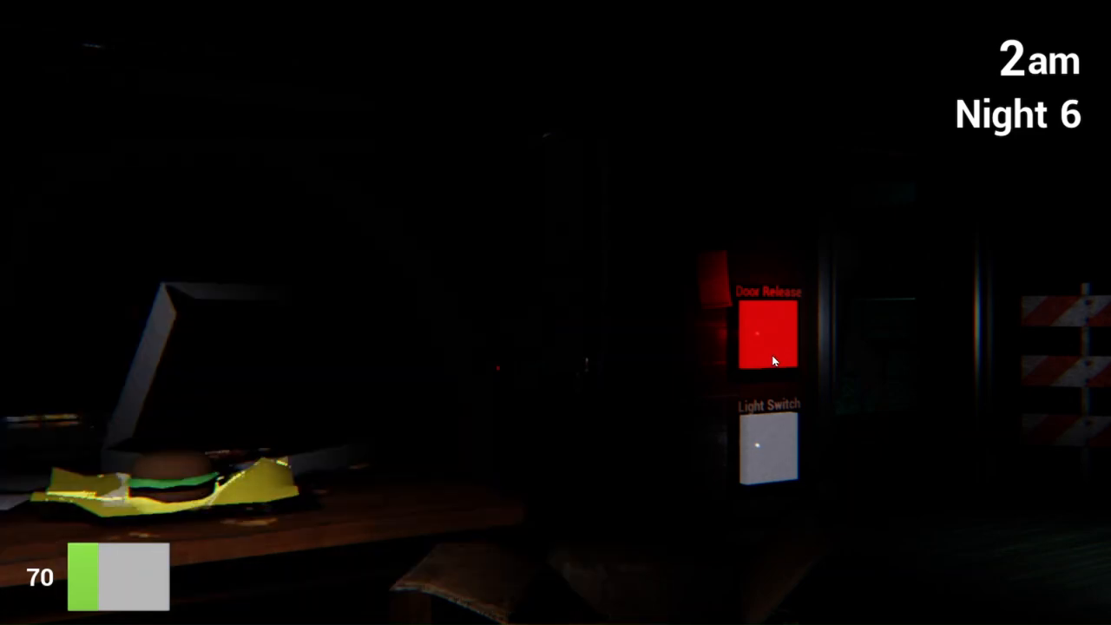
pyautogui.click(767, 336)
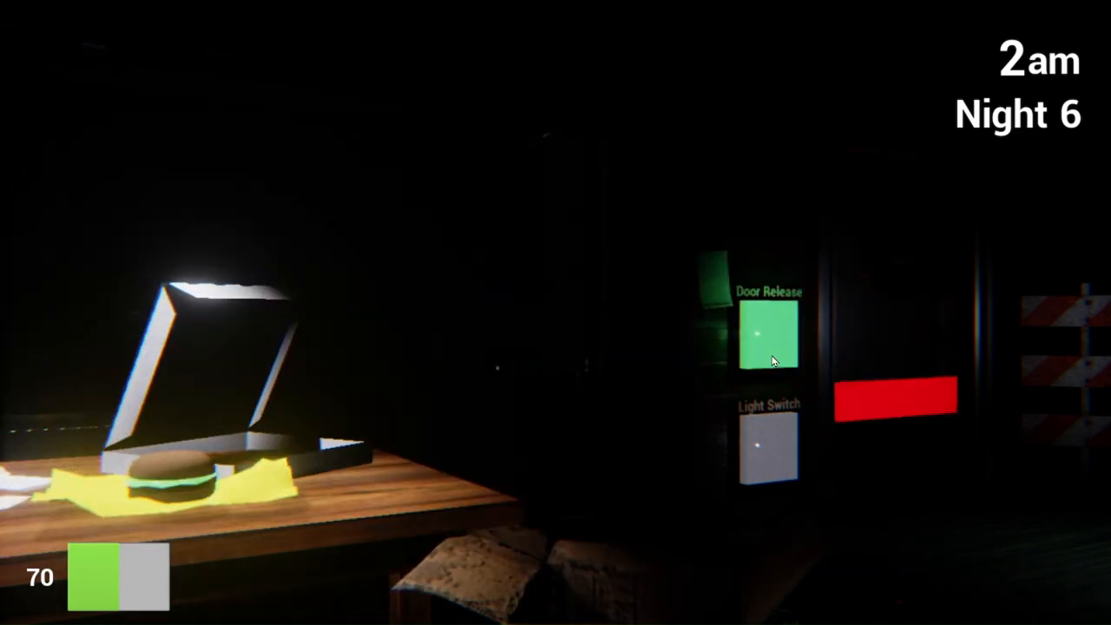
pyautogui.click(767, 336)
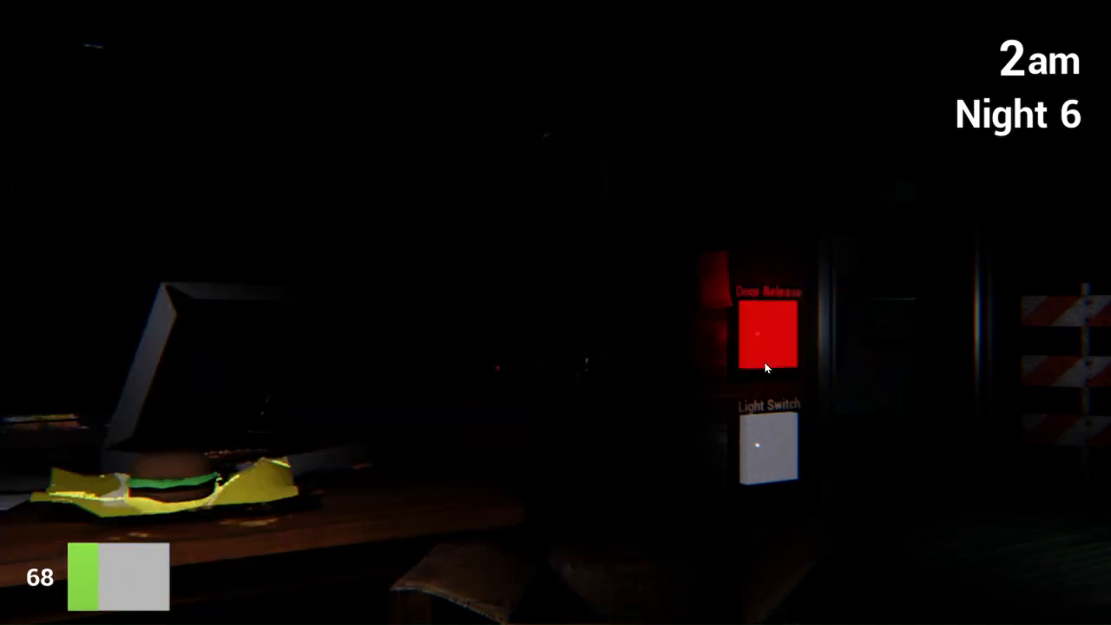
pyautogui.click(767, 337)
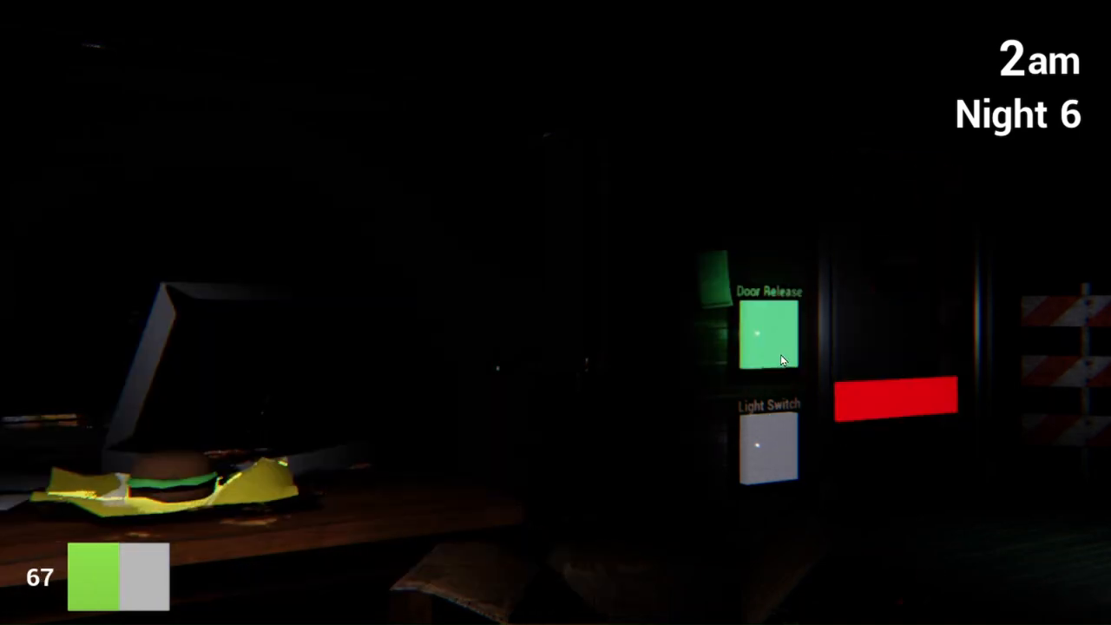
pyautogui.click(768, 333)
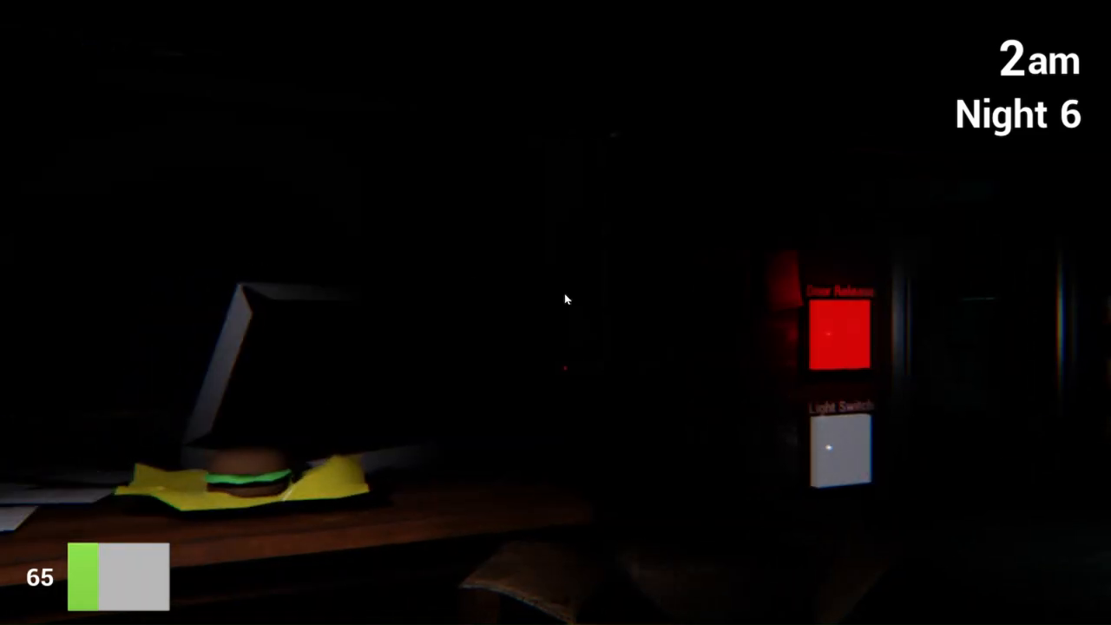
# Keep shutting and reopening the office door until the clock reaches 4am at 42 power
pyautogui.click(840, 333)
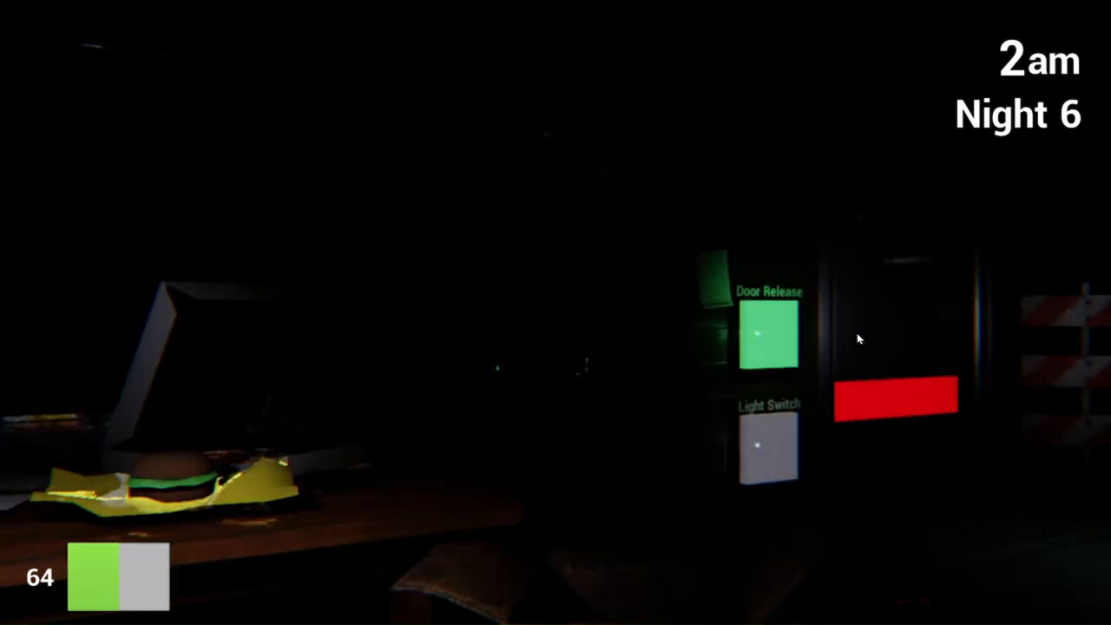
pyautogui.click(767, 337)
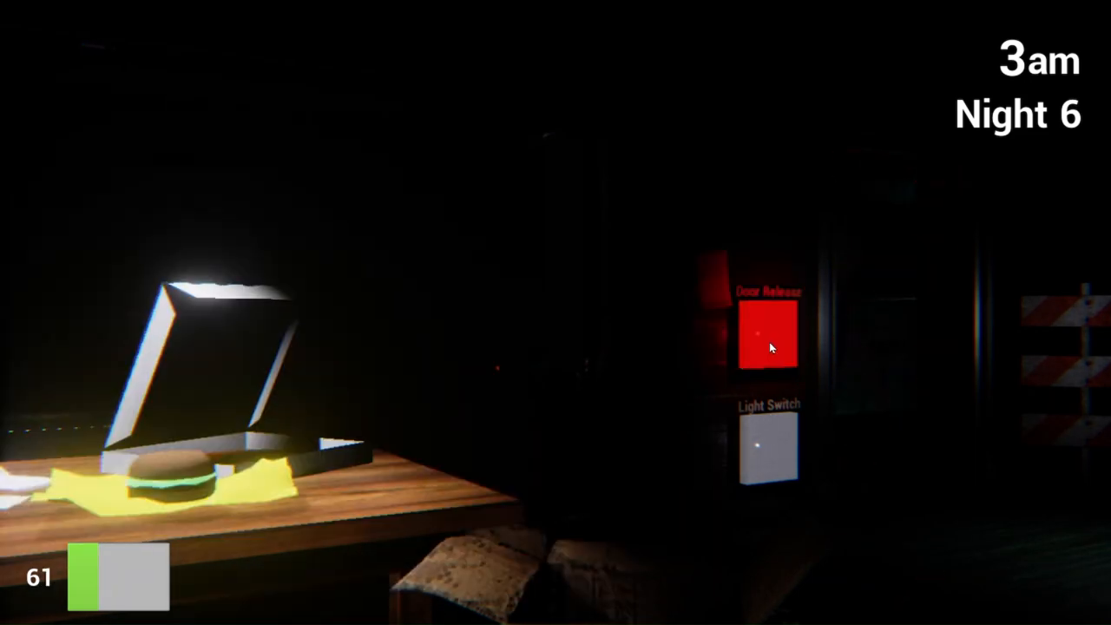
pyautogui.click(767, 337)
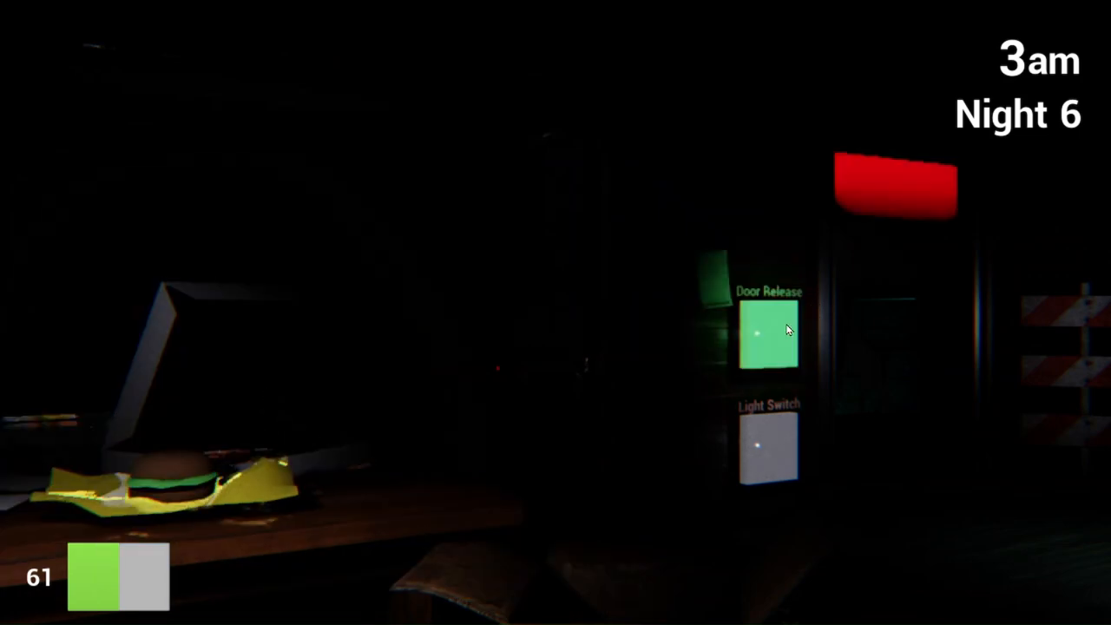
pyautogui.click(768, 334)
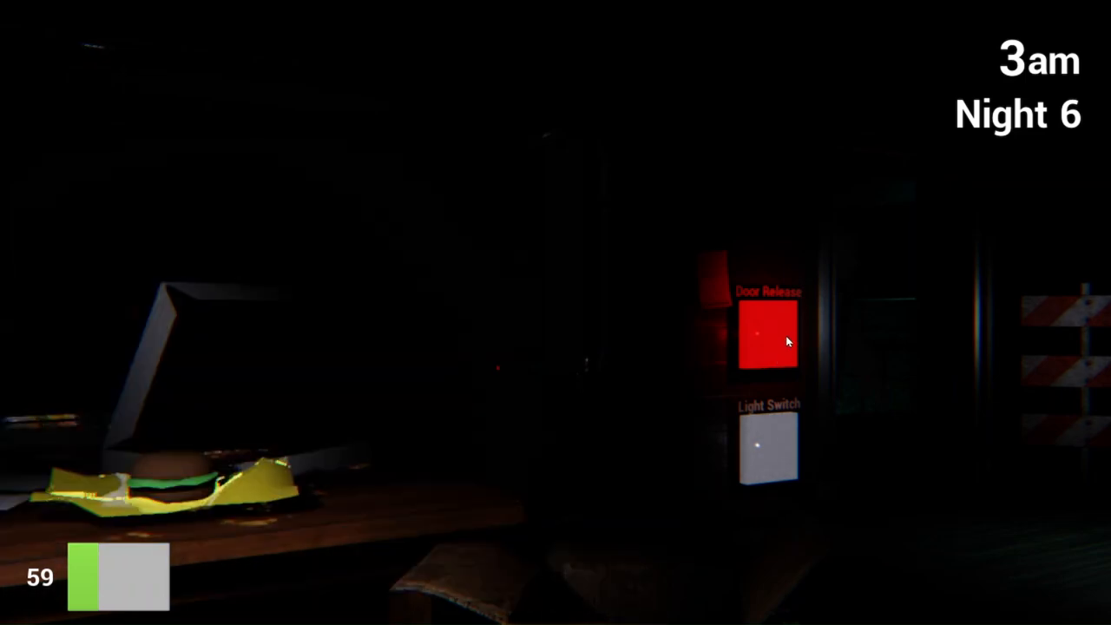
pyautogui.click(768, 339)
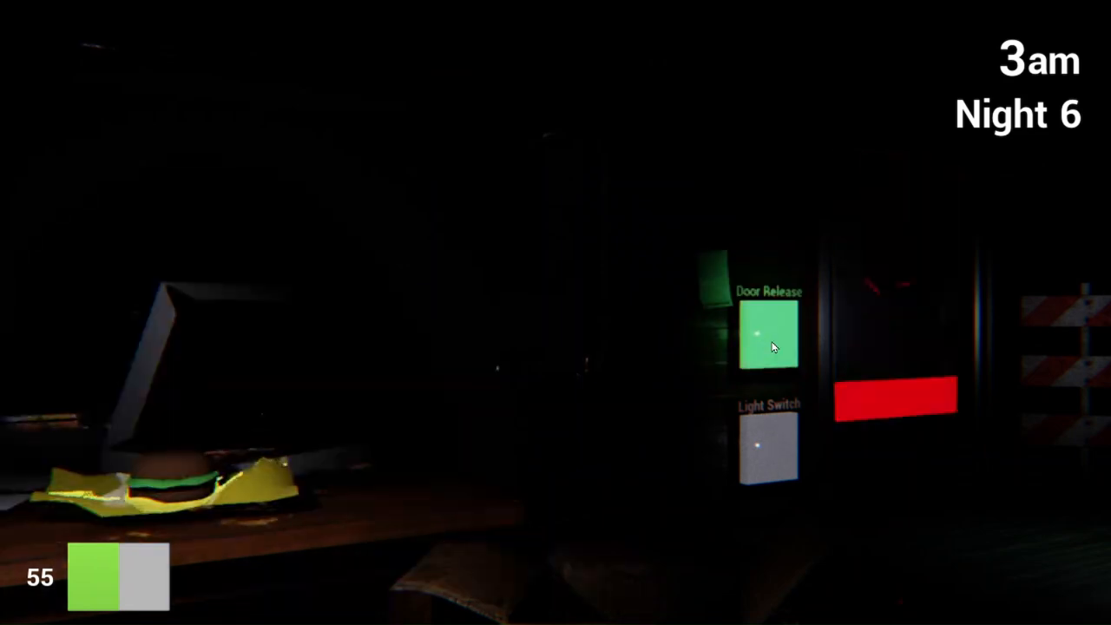
pyautogui.click(767, 336)
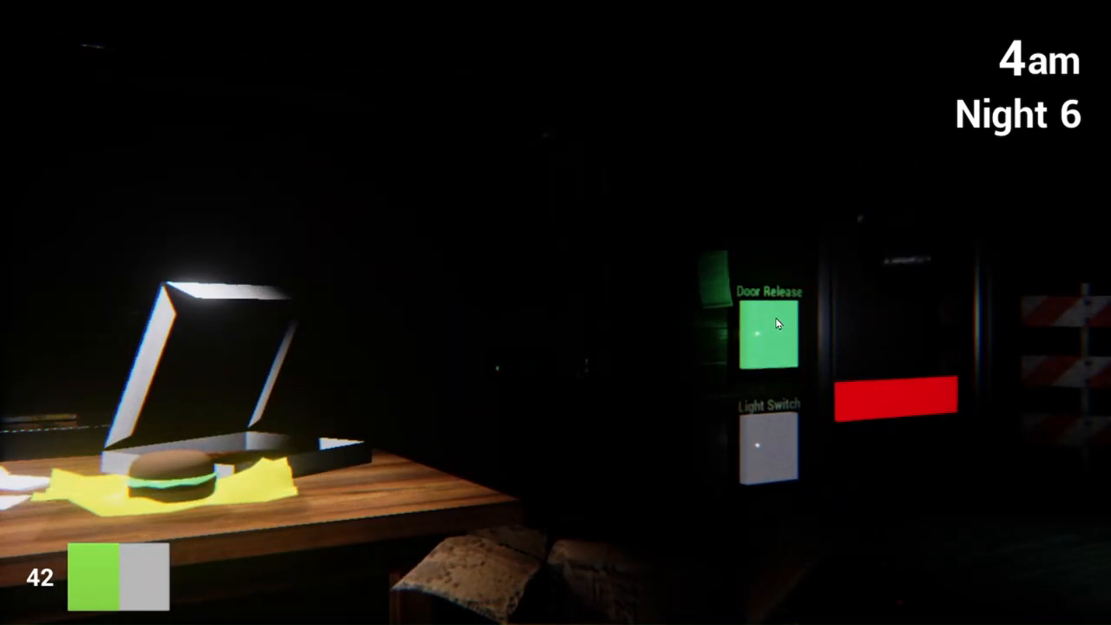
# Reopen and reseal the office door repeatedly through 4am, ending at 5am with it closed and 34 power
pyautogui.click(768, 333)
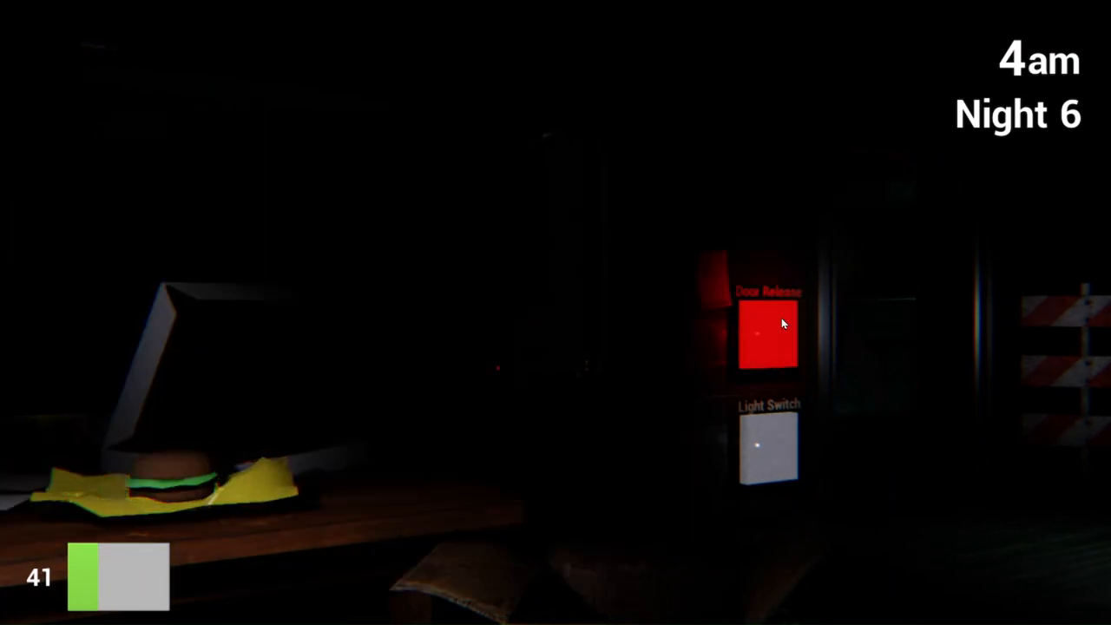
pyautogui.click(767, 337)
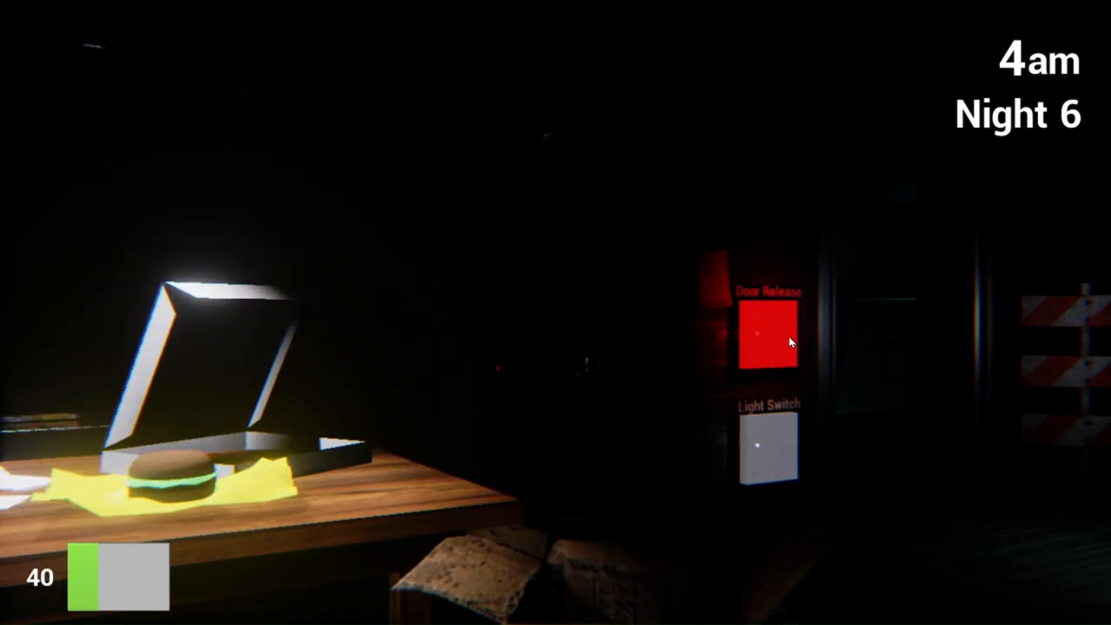
pyautogui.click(767, 338)
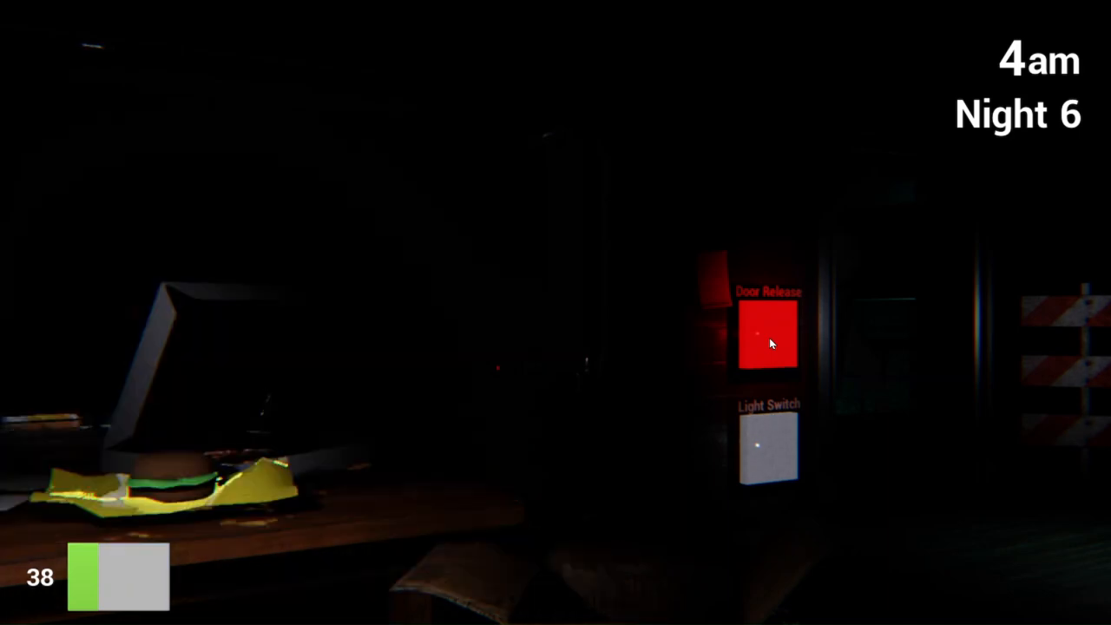
pyautogui.click(767, 339)
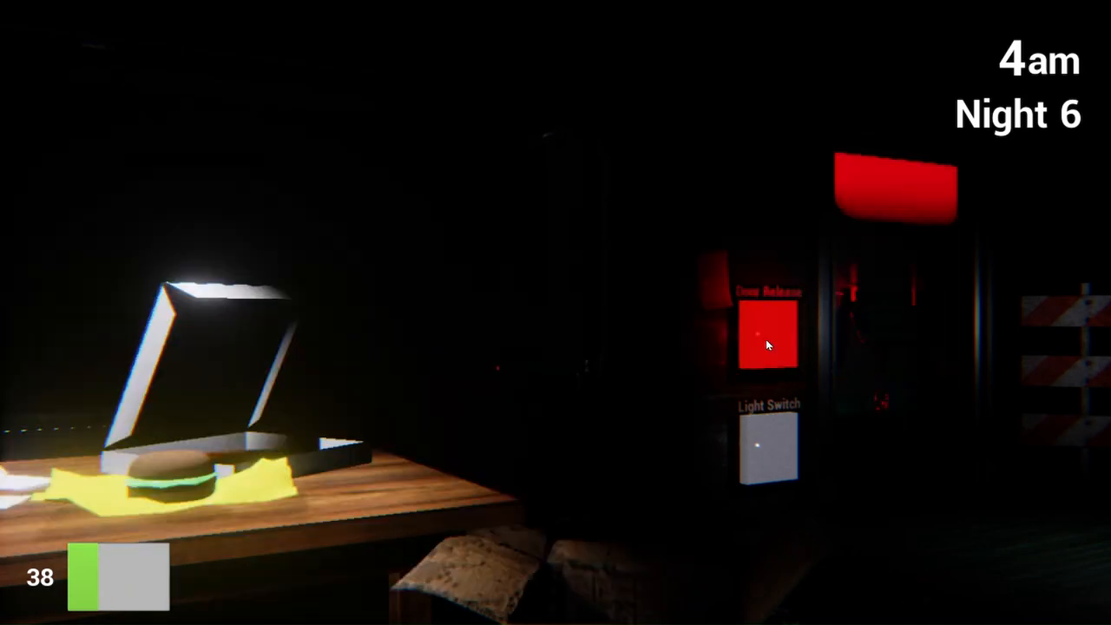
pyautogui.click(768, 339)
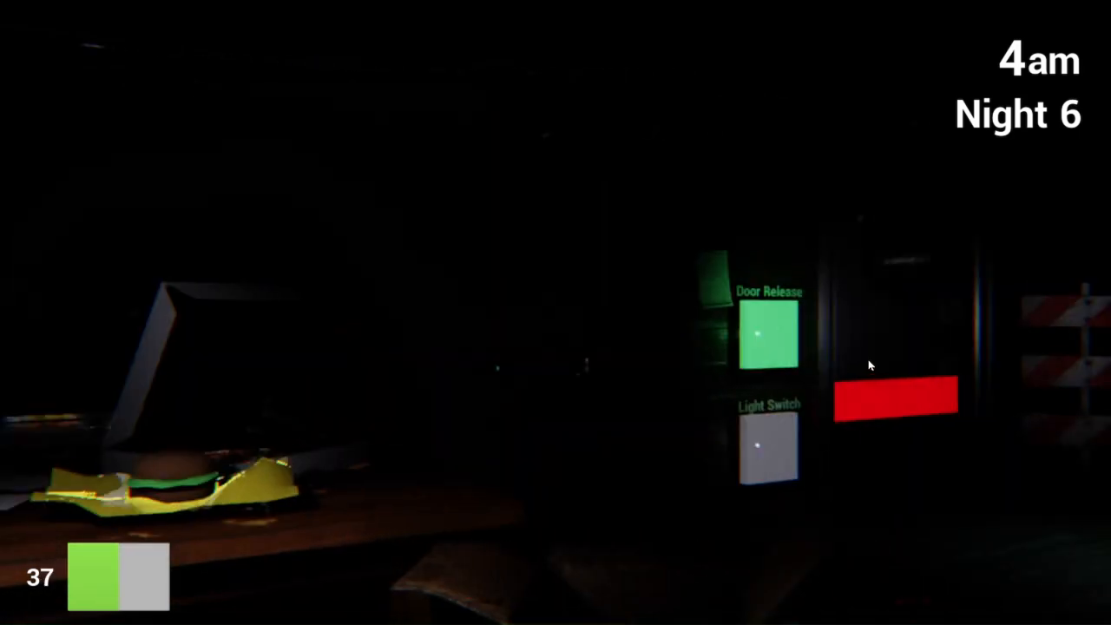
pyautogui.click(767, 337)
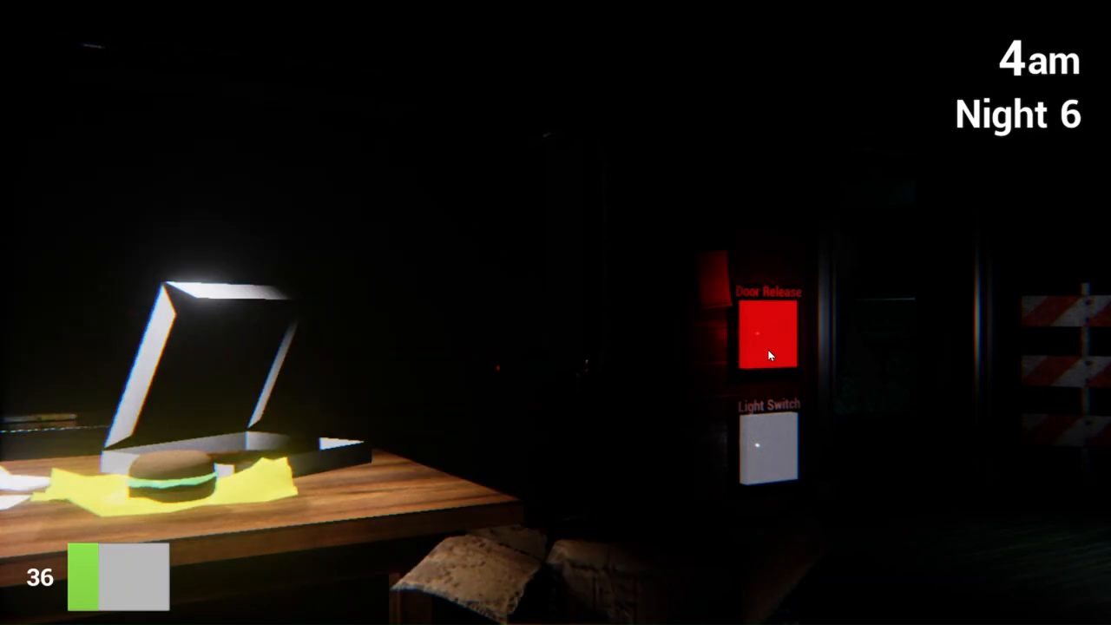
pyautogui.click(767, 337)
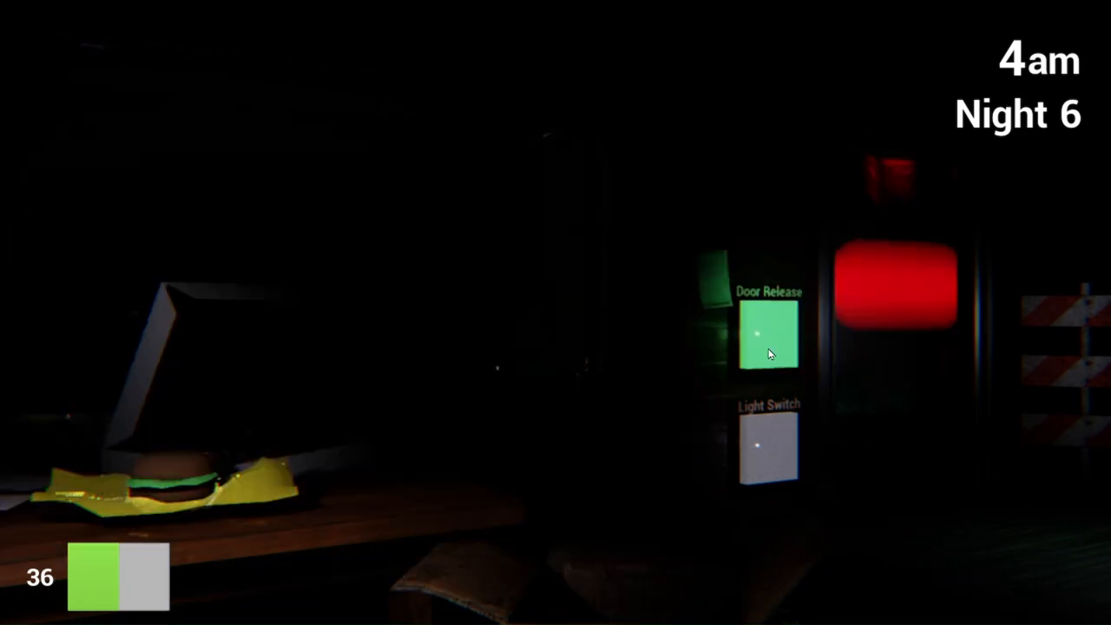
pyautogui.click(767, 339)
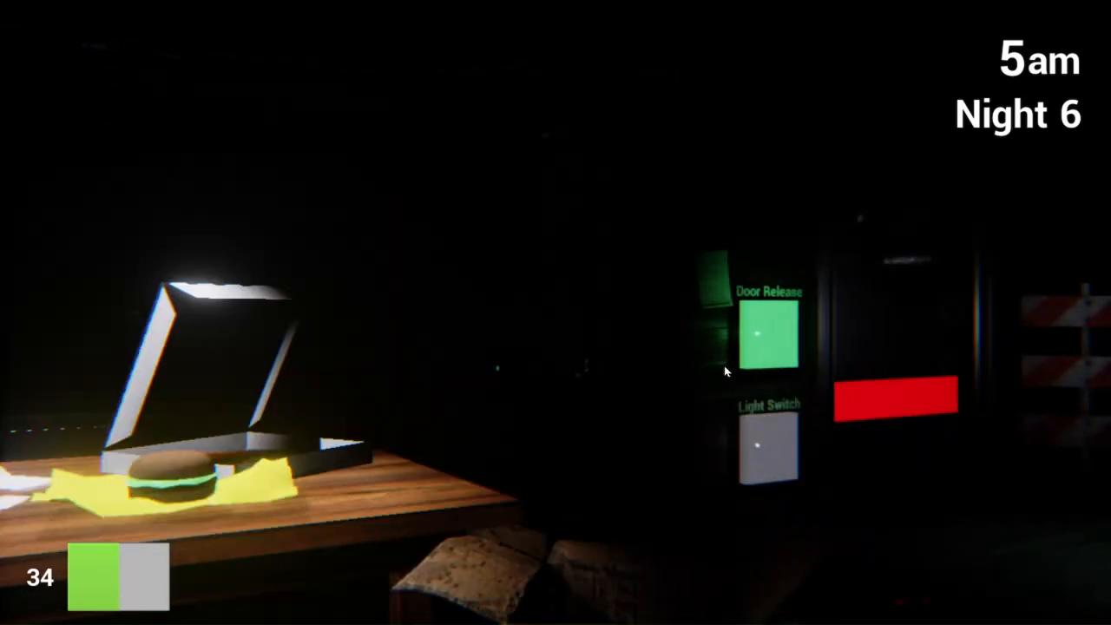
# Toggle the door open and shut twice during 5am, ending sealed at 28 power
pyautogui.click(767, 336)
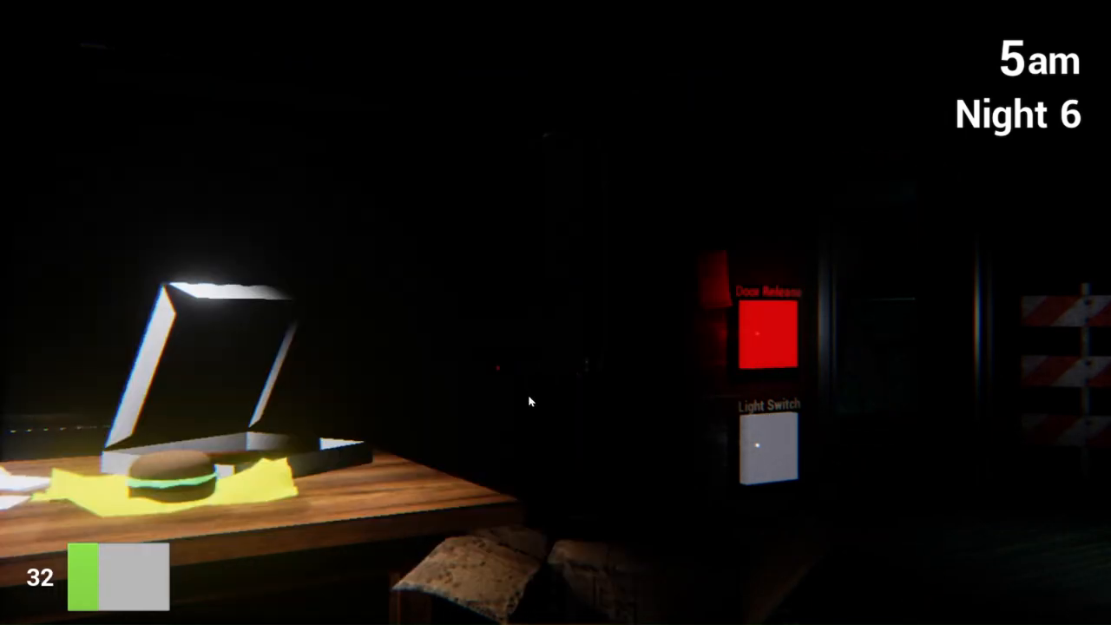
pyautogui.click(767, 333)
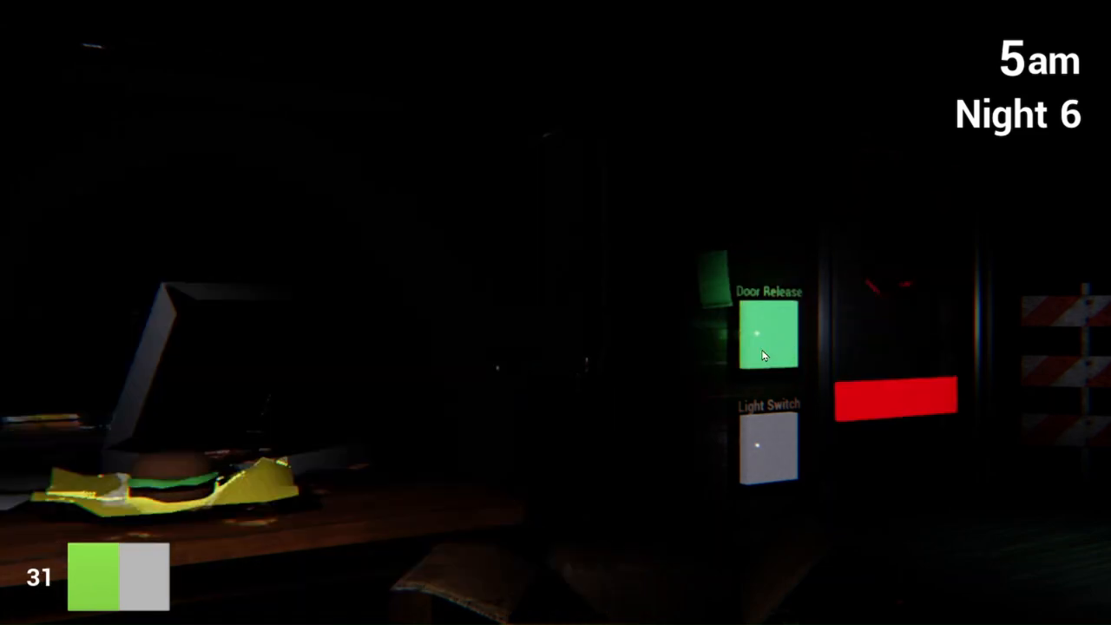
pyautogui.click(767, 339)
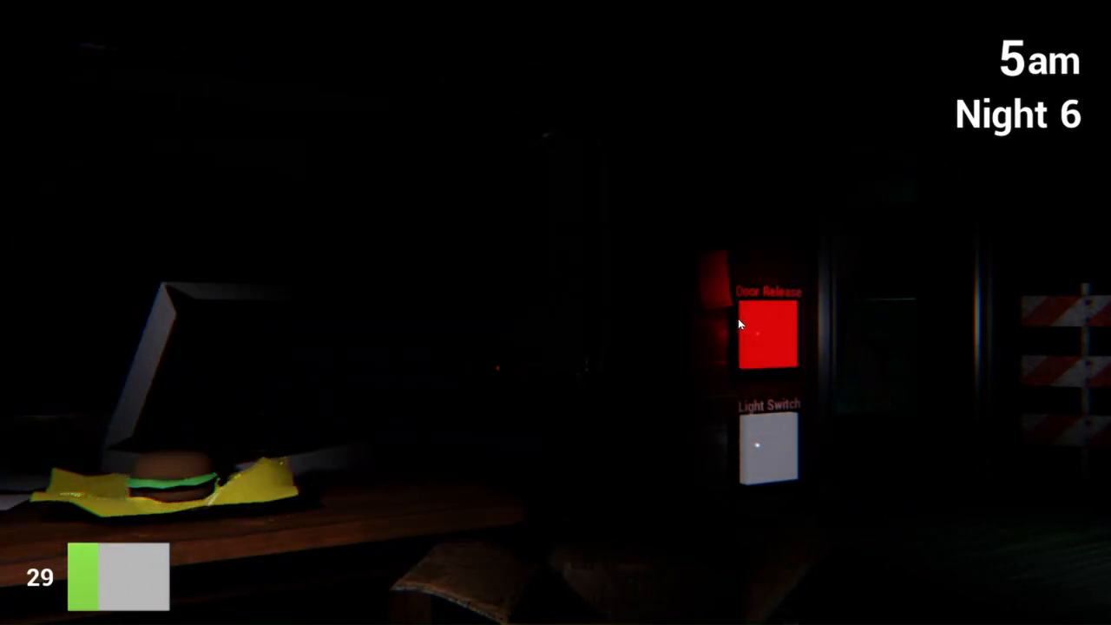
pyautogui.click(765, 333)
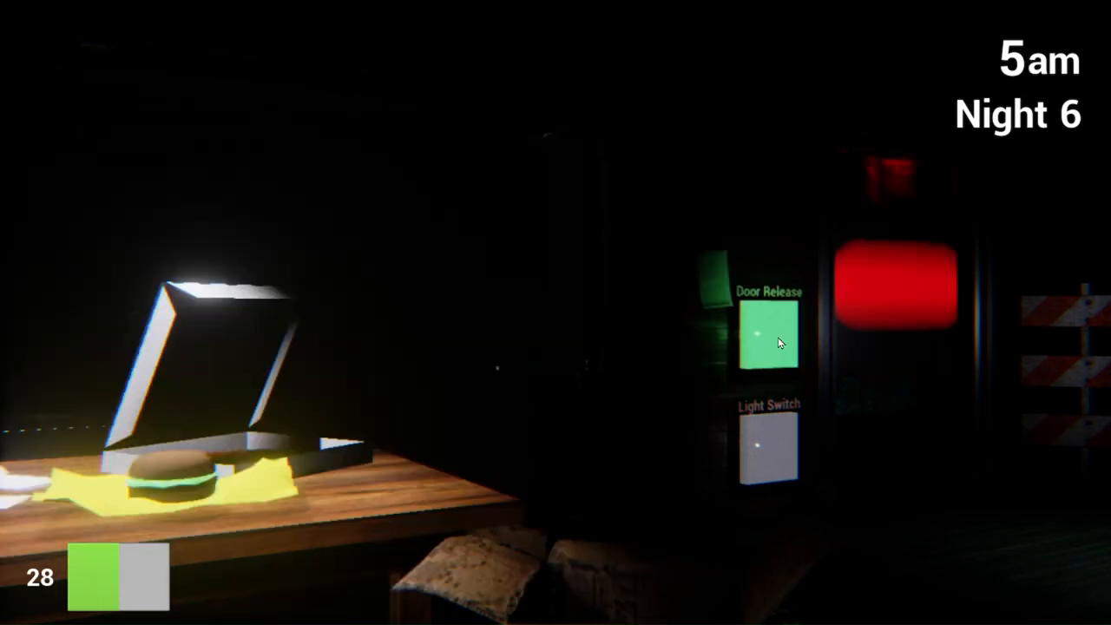